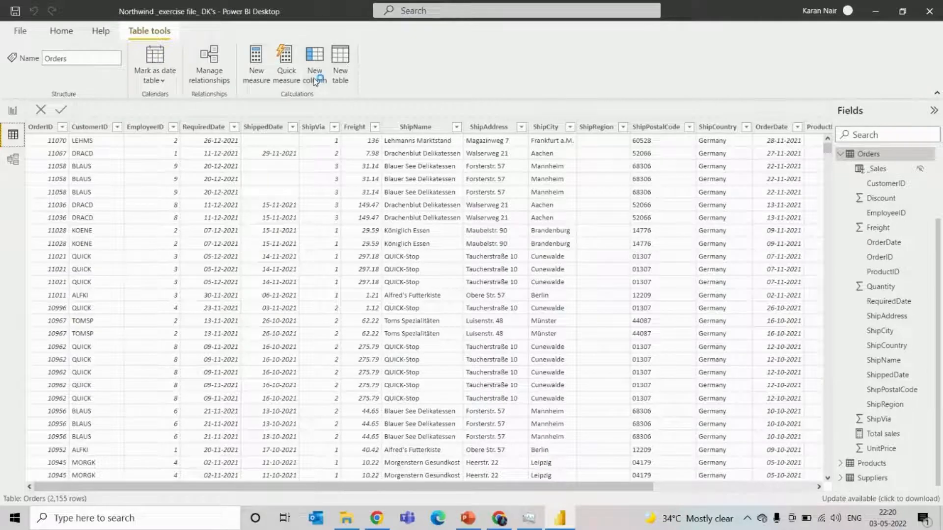
Step: Add a new calculated column to the Orders table
click(314, 58)
text(cou)
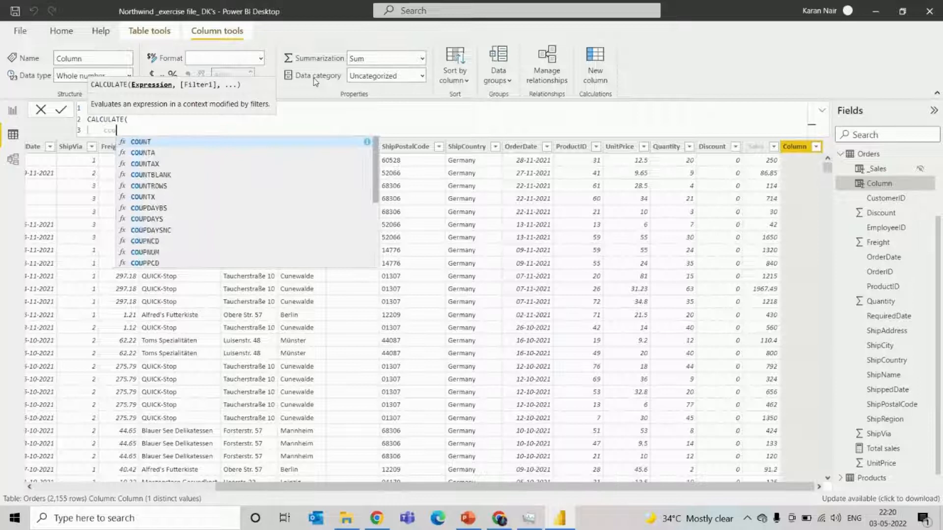
Step: Write Total orders = CALCULATE(COUNT(Orders[OrderID]), ALLEXCEPT(Orders, Orders[ProductID]))
text(COUNT(order)
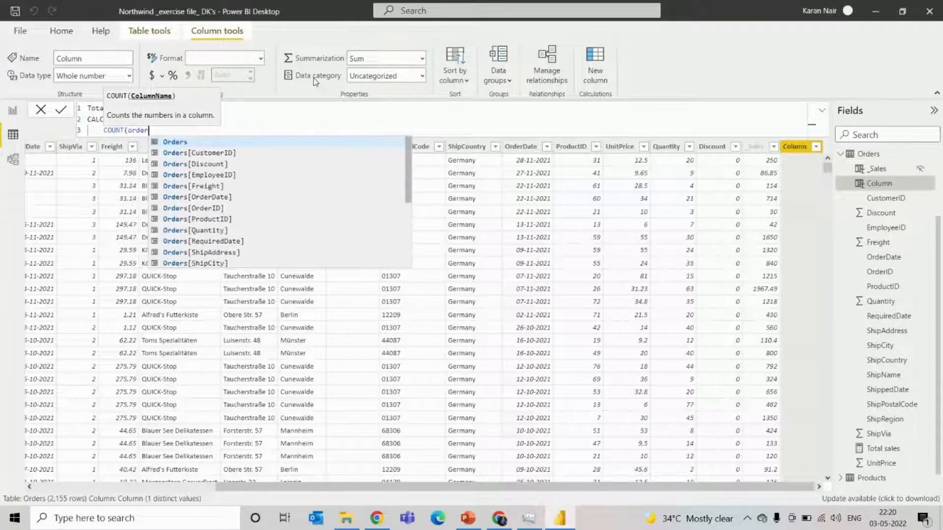
text(Orders[ord)
text(ALLEXCEPT()
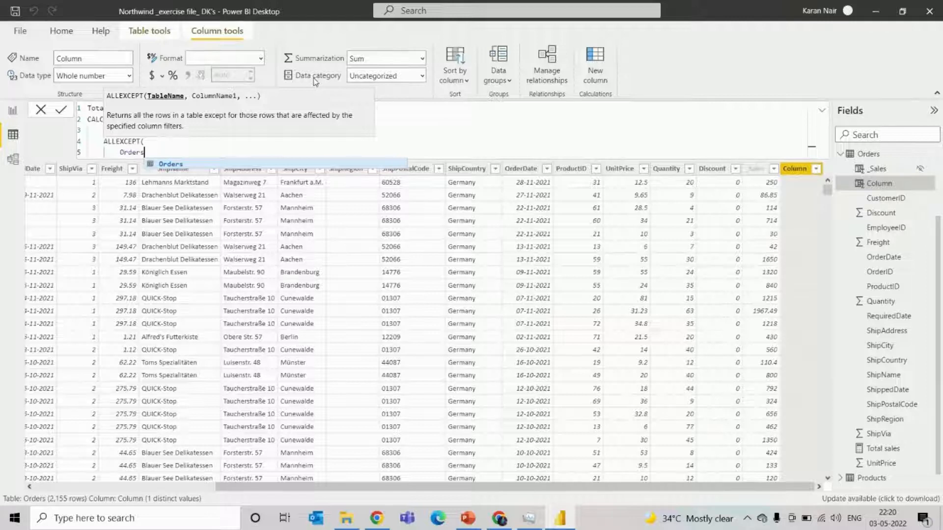
text(,)
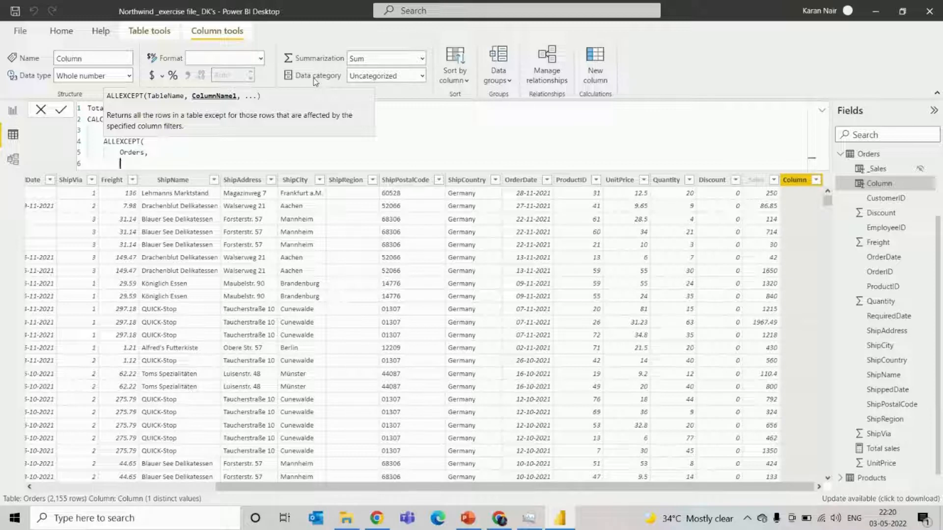
text(Orders[ProductID)
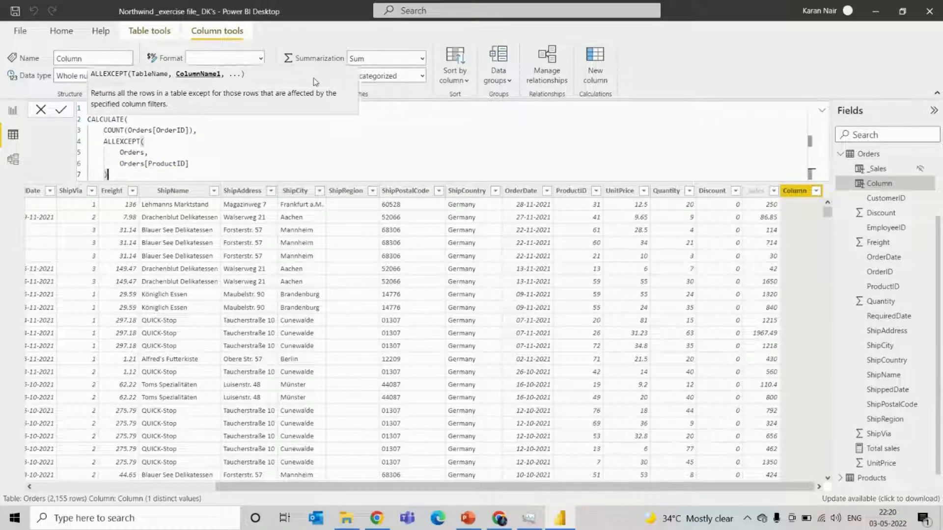
text(Total orders =)
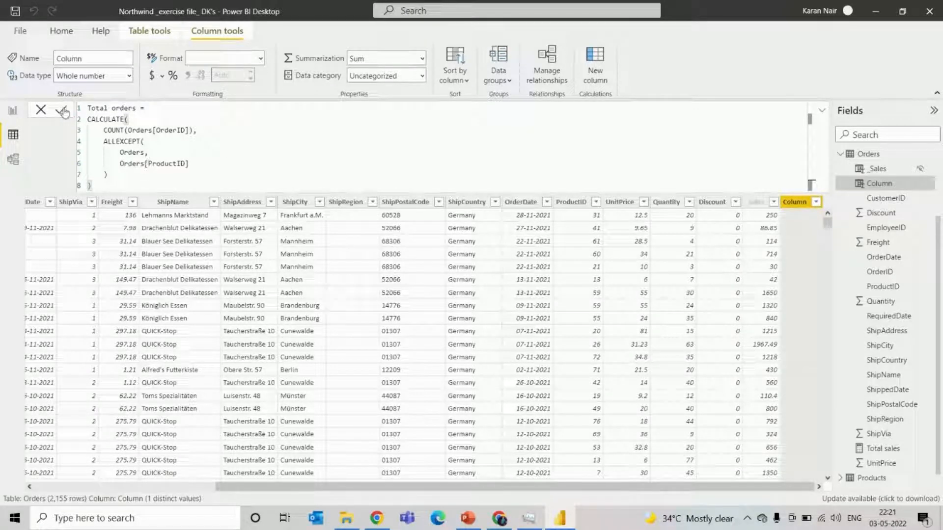
Step: Commit the Total orders column so it fills with per-product order counts
click(466, 517)
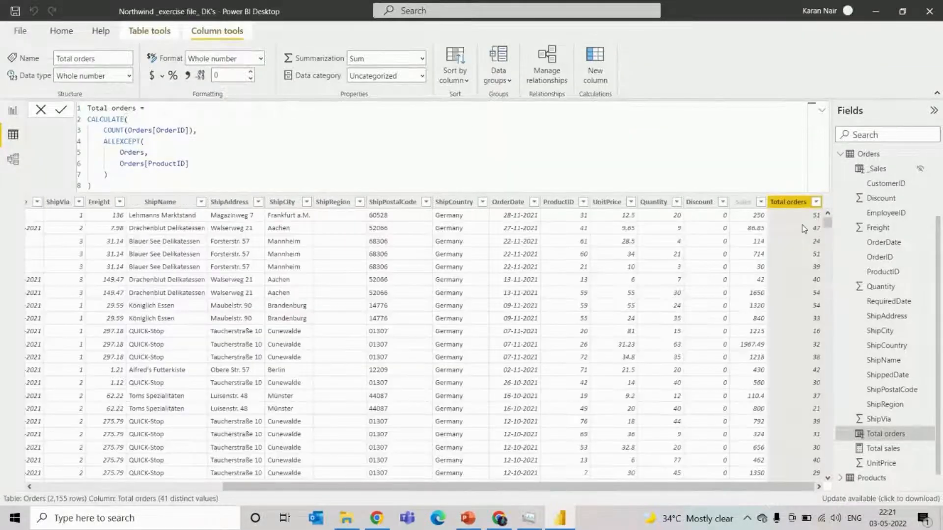
mouse_move(187, 217)
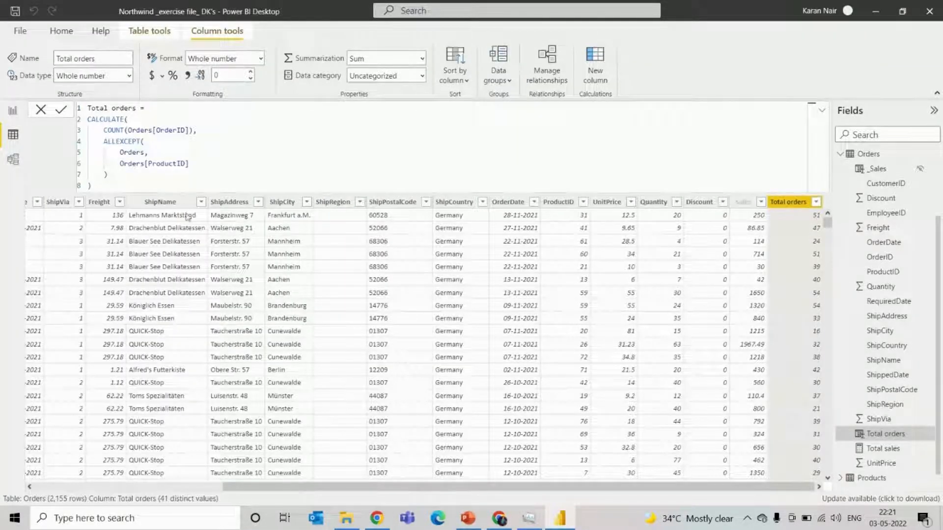
mouse_move(784, 222)
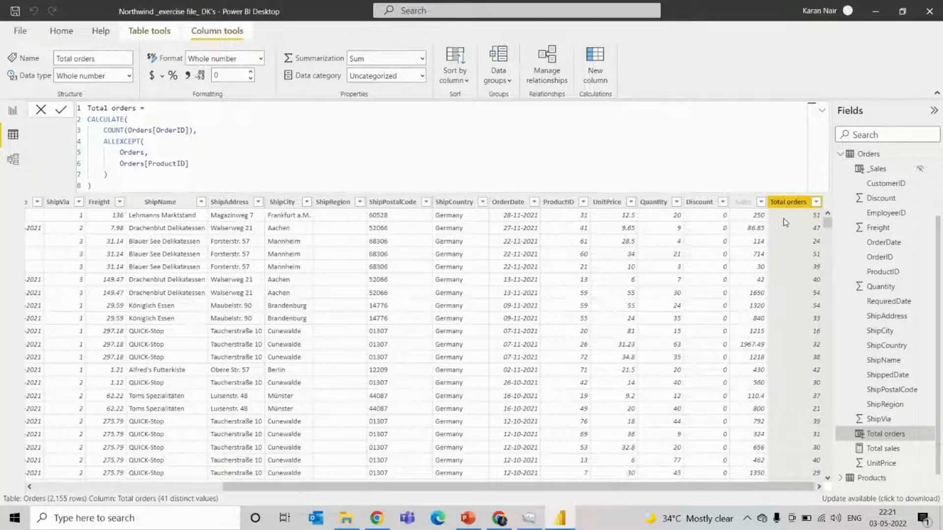
Step: On the report page, start a new measure in the Measure_ table
click(14, 108)
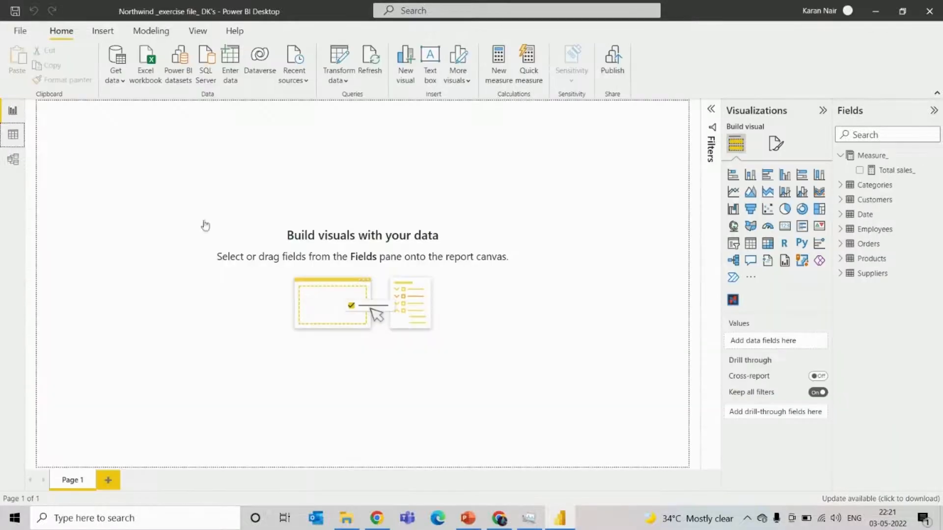
click(839, 243)
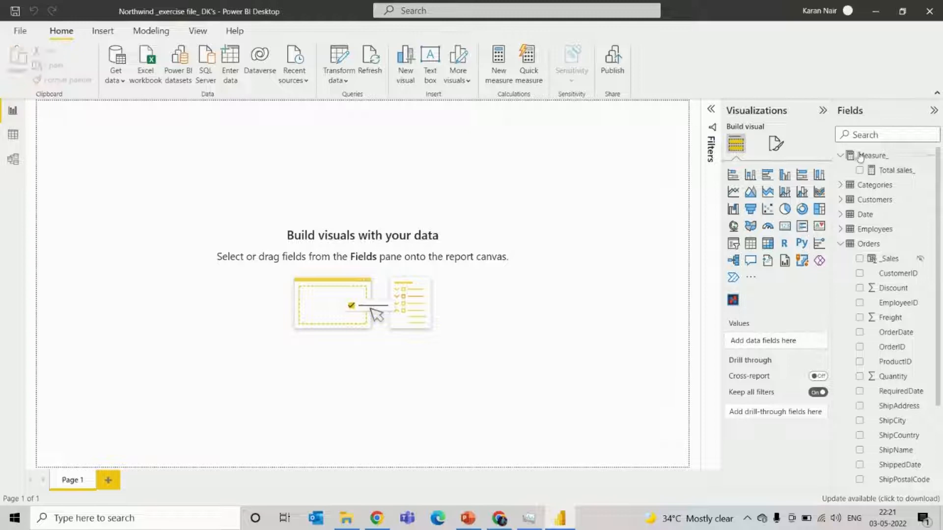
click(873, 155)
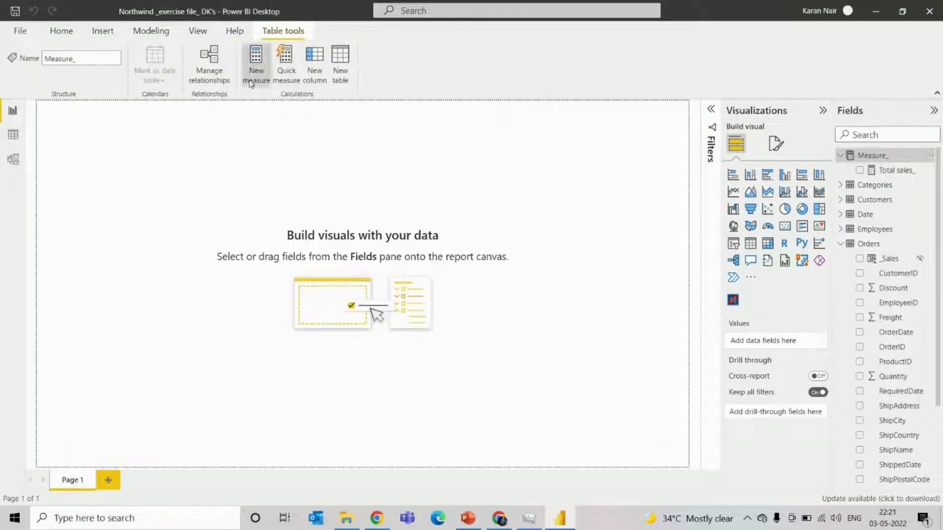
click(256, 61)
text(Most sold product)
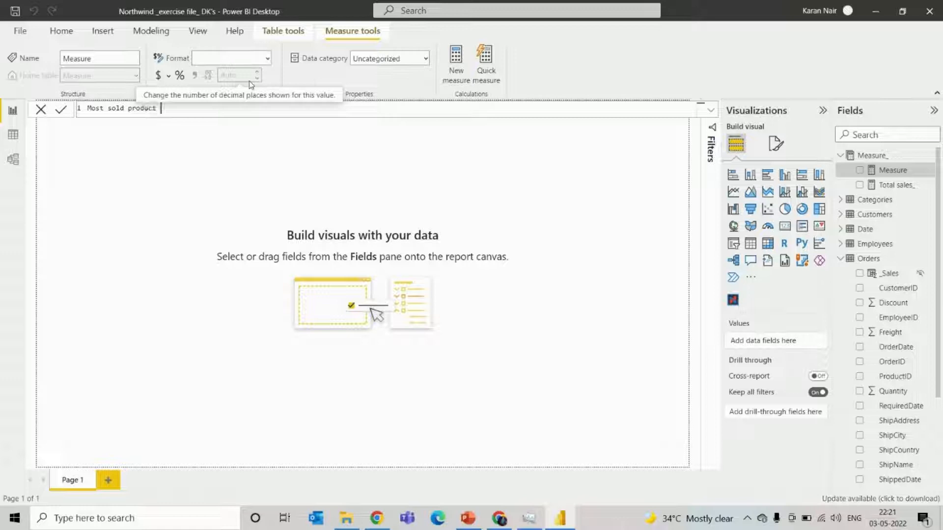
Step: Begin Most sold product as CALCULATE(MAX(Products[ProductName]), FILTER(Orders, Orders[Total orders] ...))
text(CALCULATE()
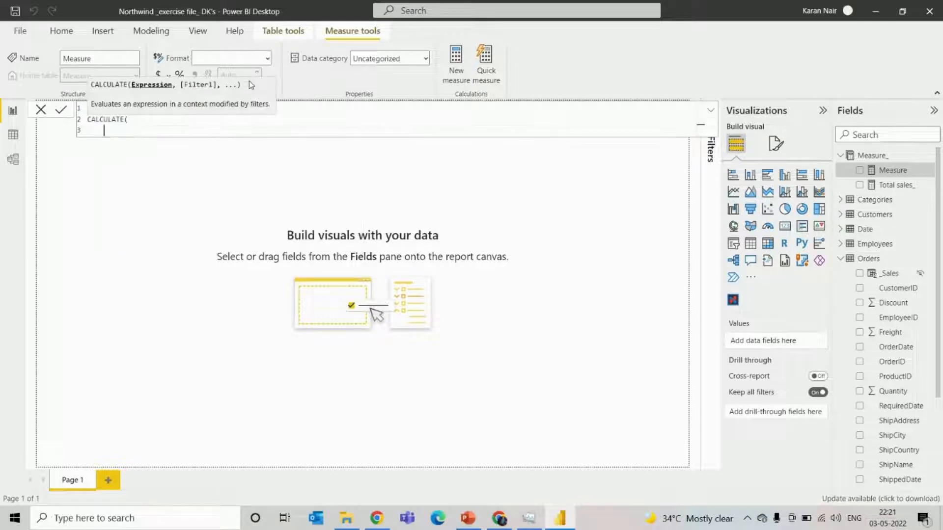
text(MAX()
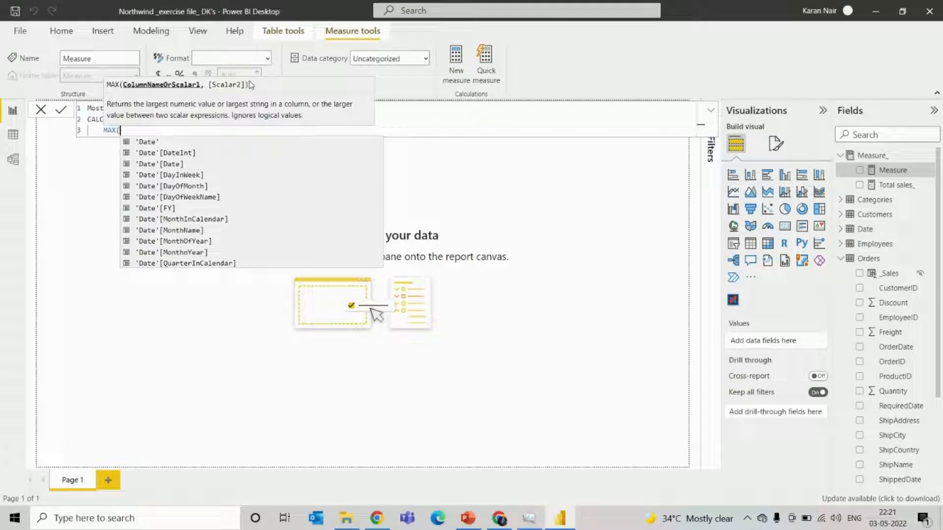
text(product)
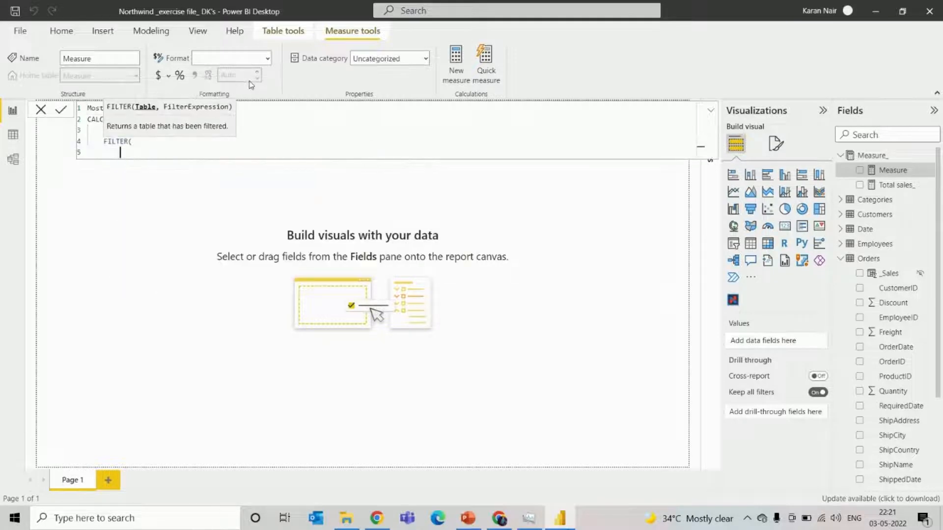
text(Orders,)
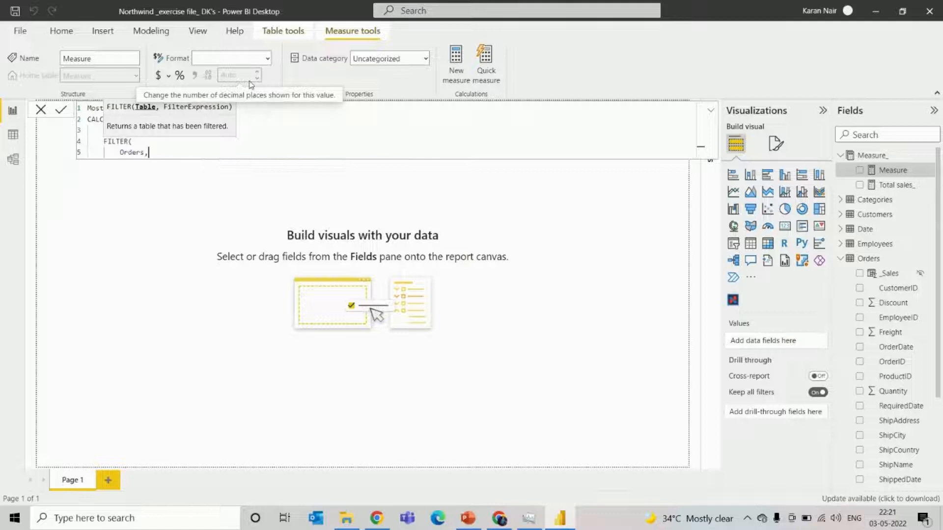
text(orders] = m)
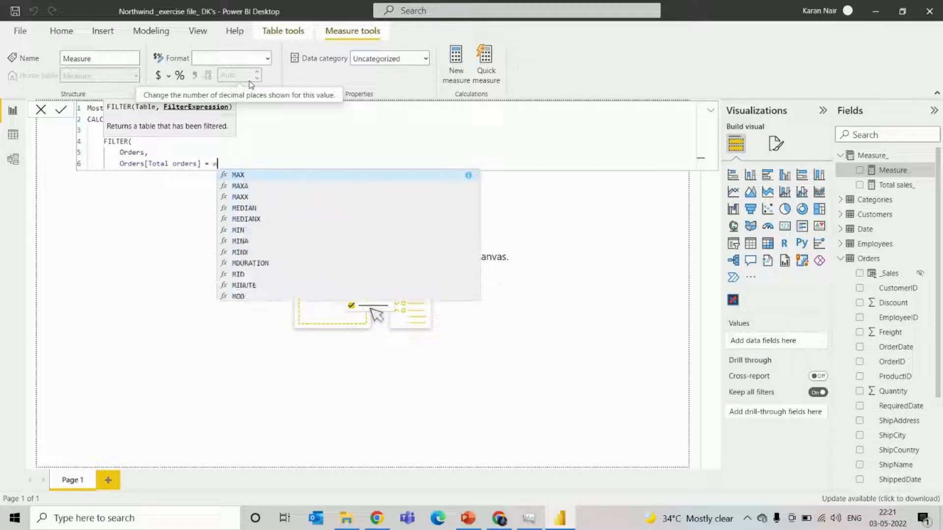
Step: Finish the filter with = MAX(Orders[Total orders]) and 'Date'[Year] = "2020", then commit the measure
text(MAX(or)
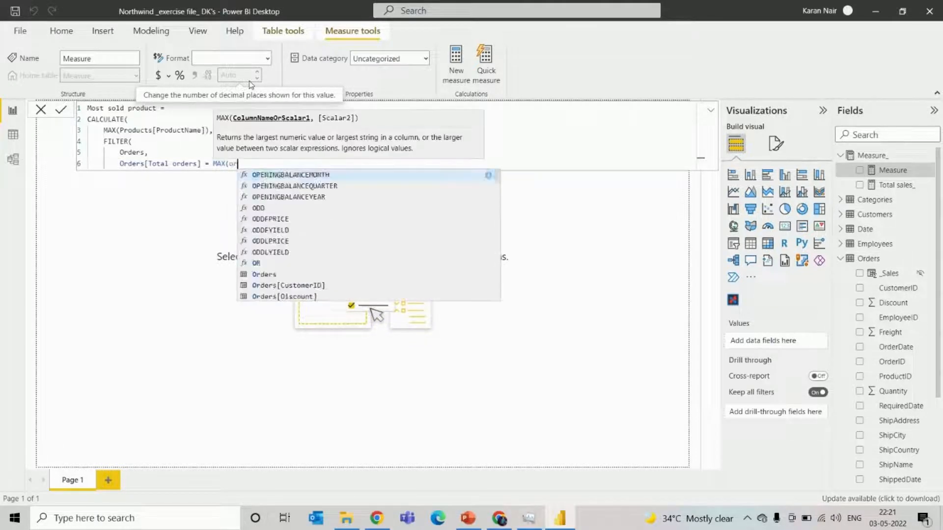
text(Orders[total orders)
text(),)
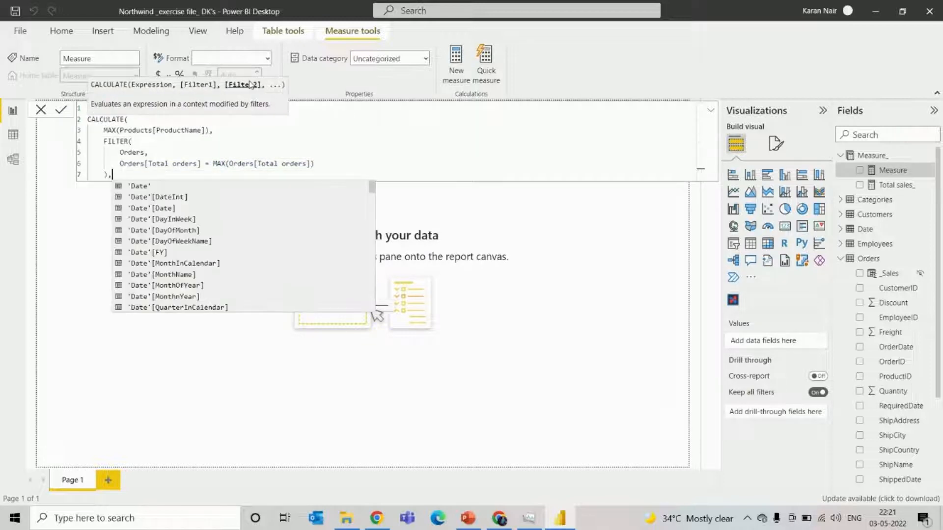
text(date)
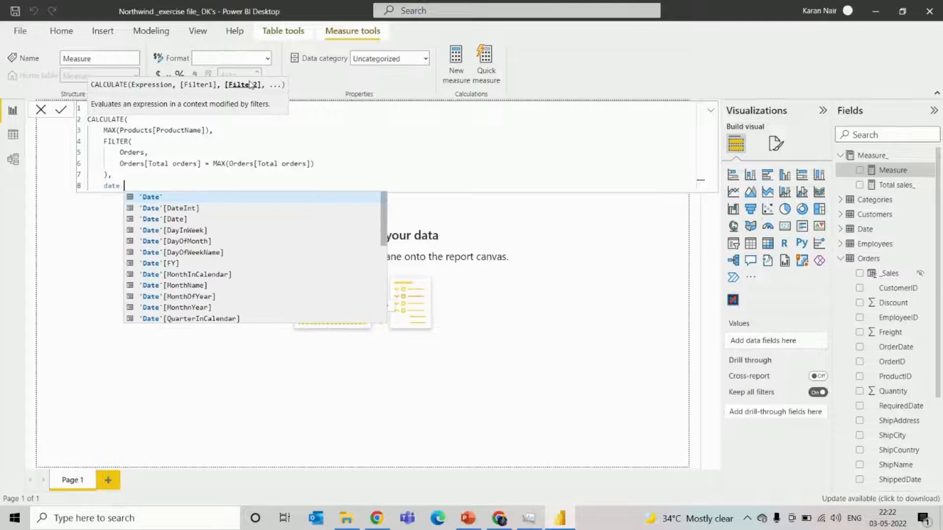
text([y)
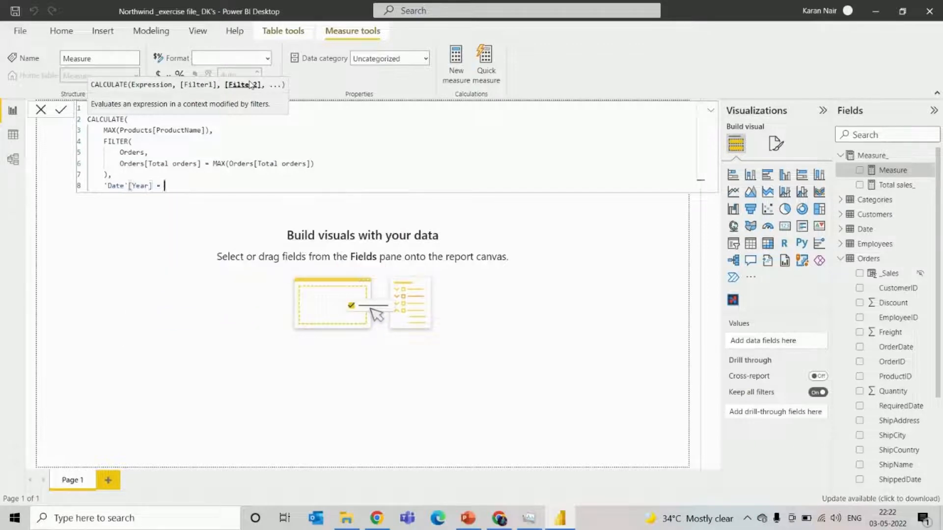
text("2020)
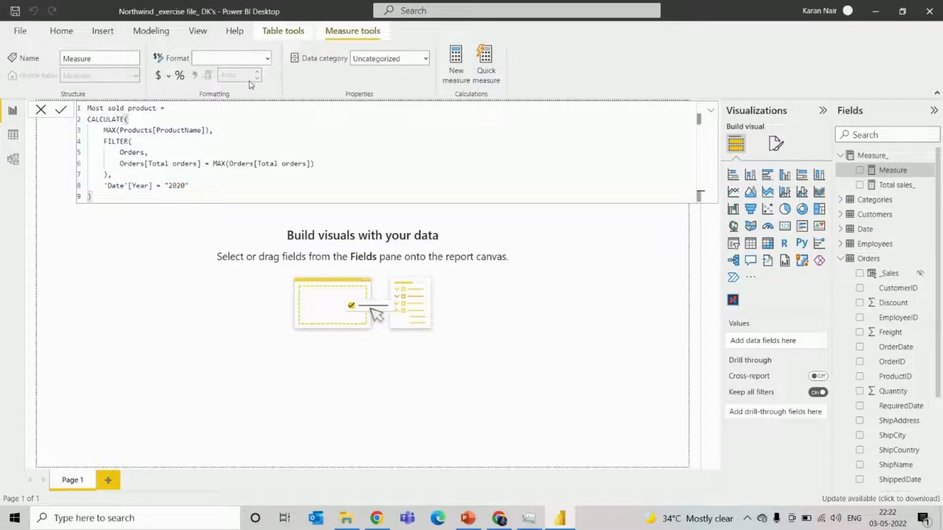
click(61, 109)
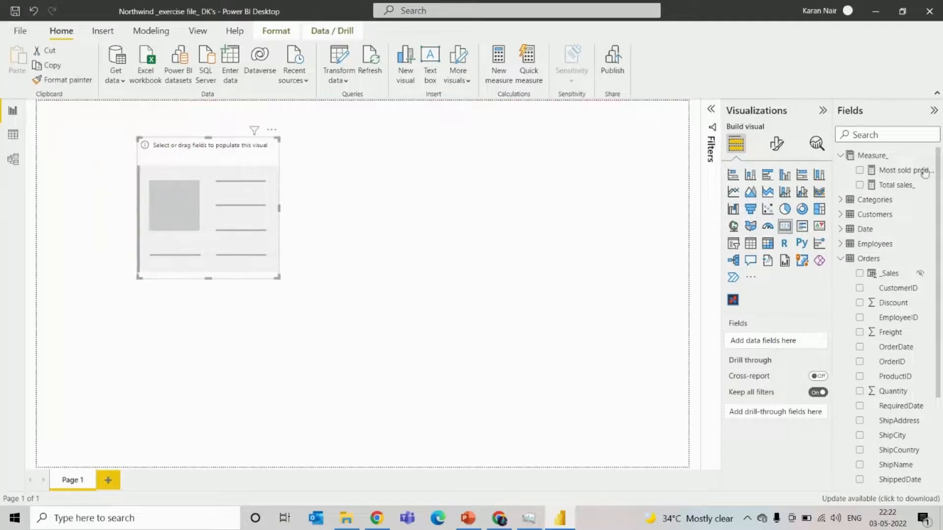
Step: Show Most sold product in the card, displaying Raclette Courdavault
click(859, 171)
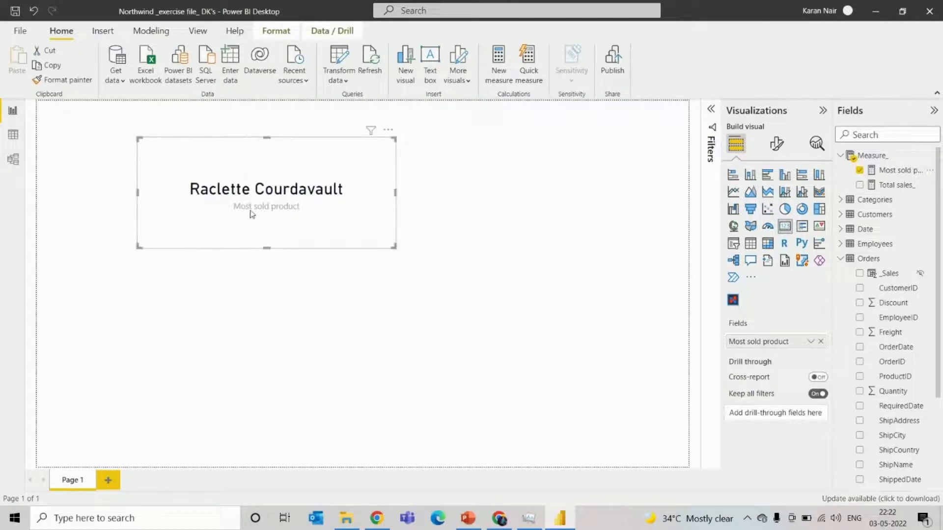
mouse_move(234, 207)
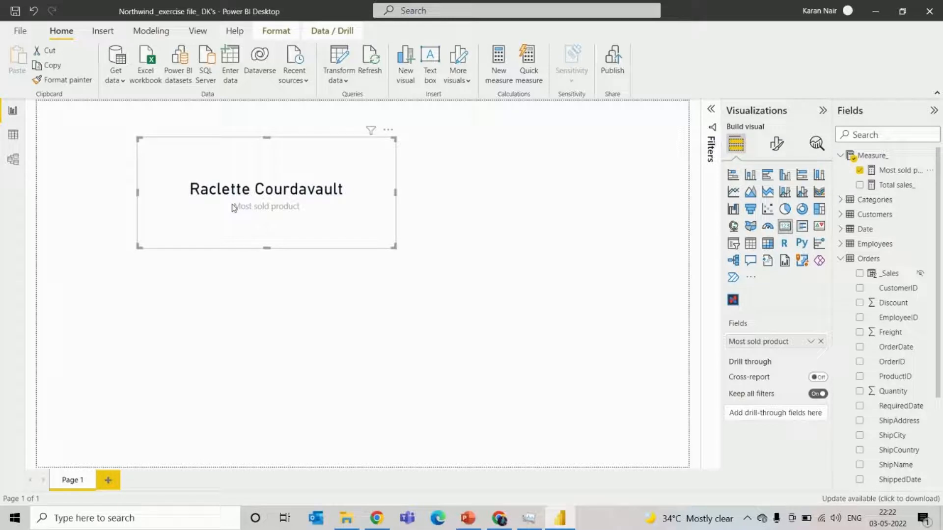